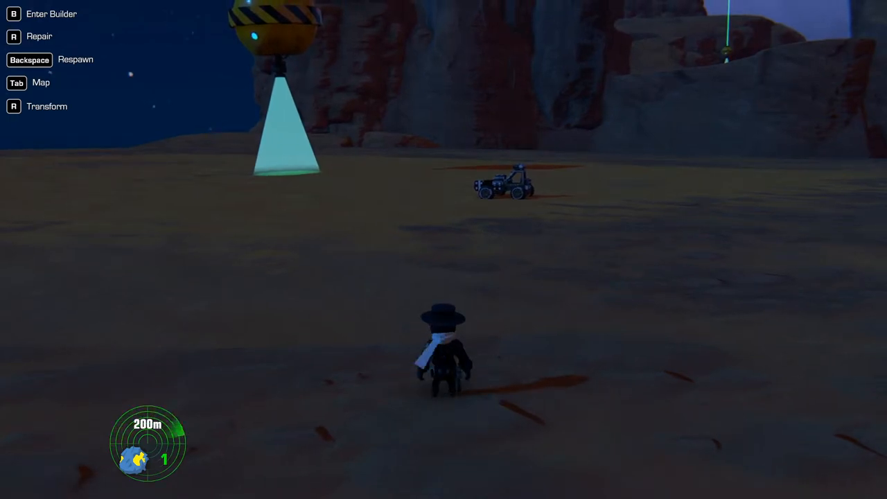
# Check the map for the salvage marker, drive the buggy toward it, then get out on foot
pyautogui.press('Tab')
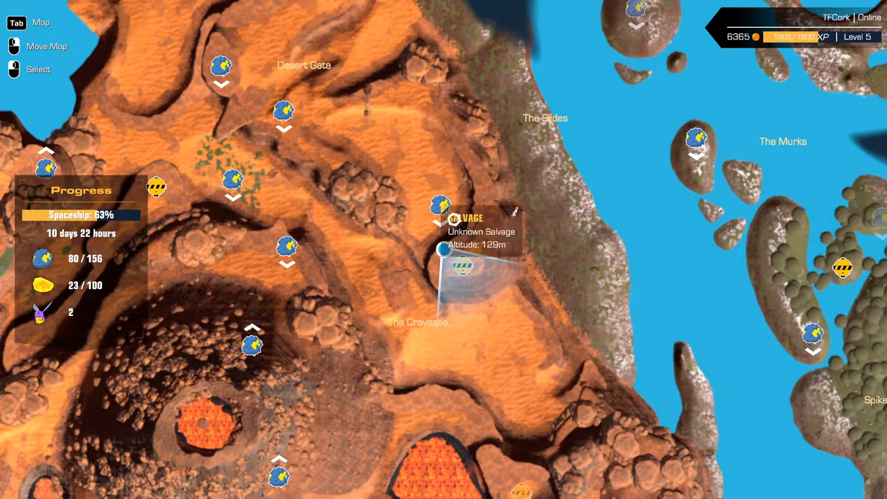
pyautogui.press('Tab')
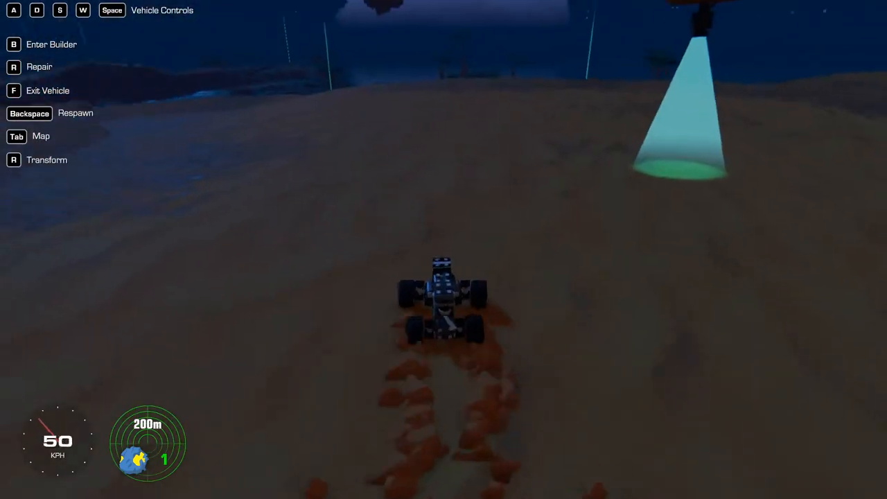
pyautogui.press('W')
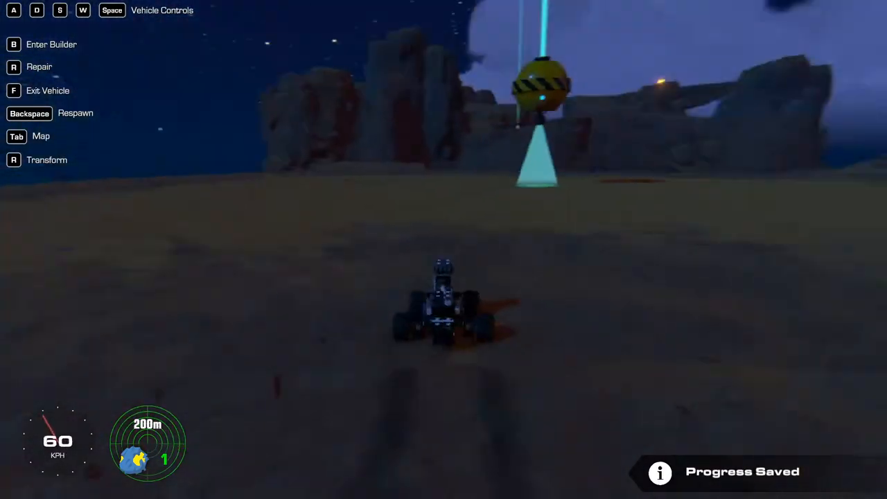
pyautogui.press('w')
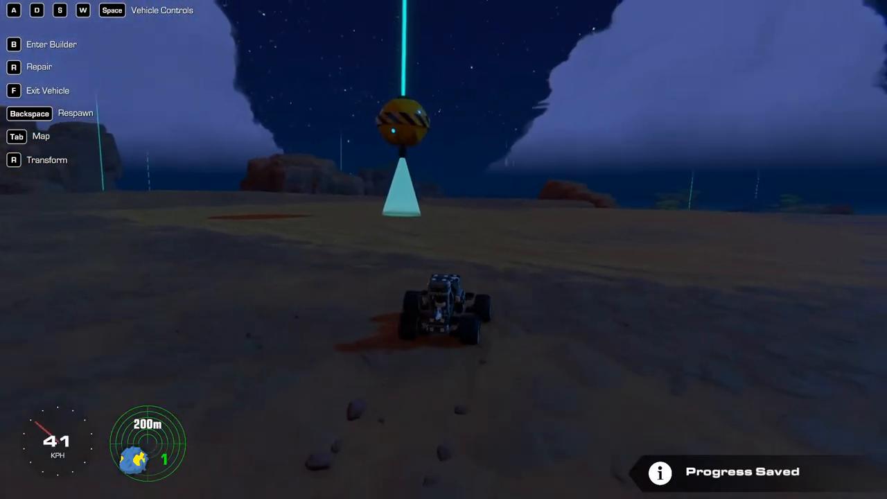
pyautogui.press('w')
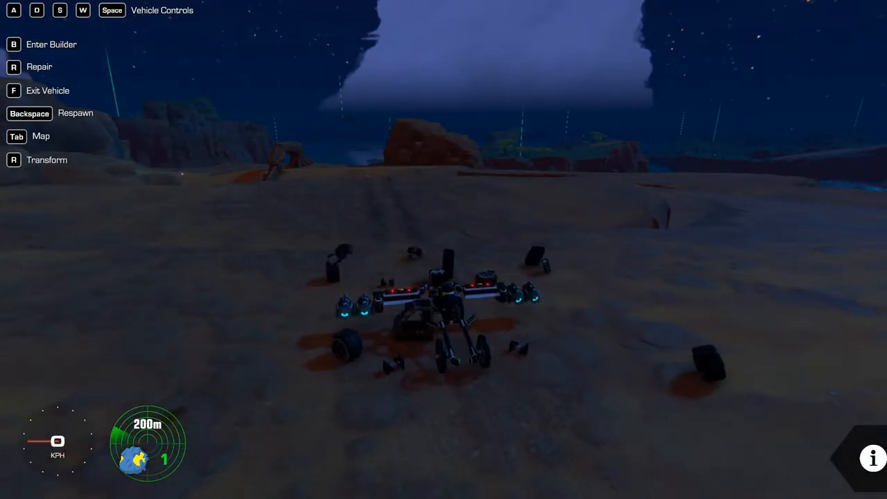
pyautogui.press('w')
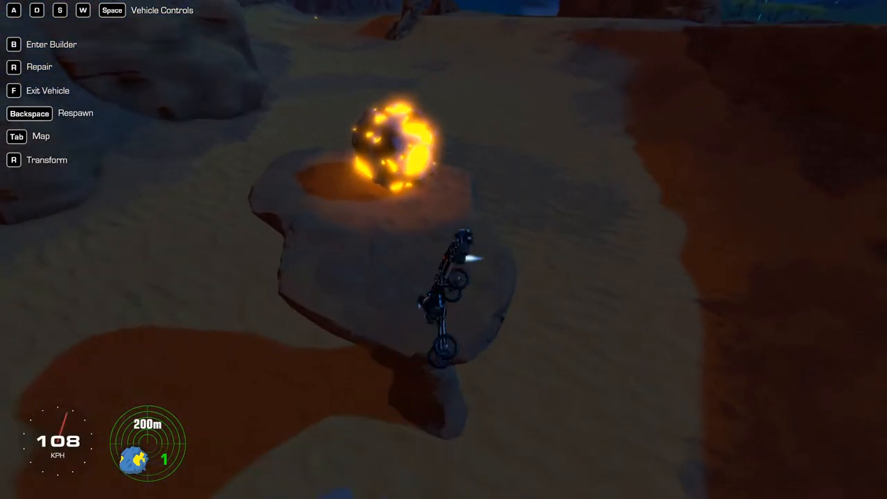
pyautogui.press('f')
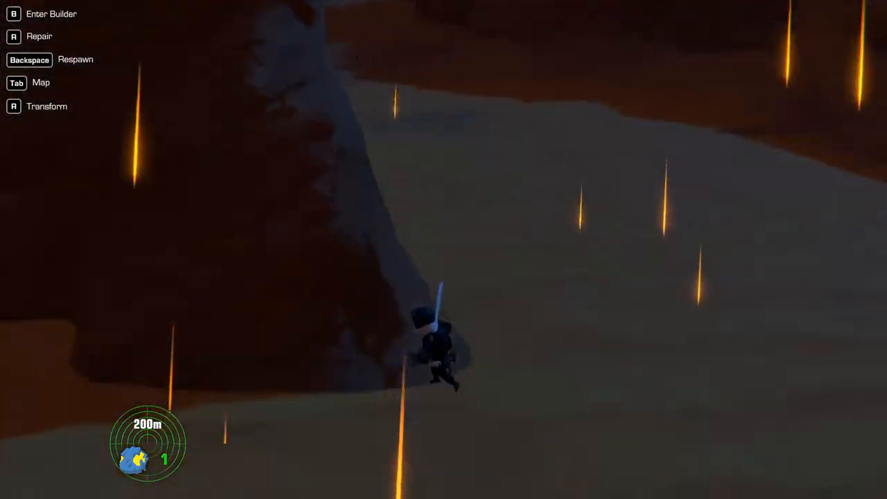
# Respawn a vehicle and push the RAW JET salvage up the slope until it breaks
pyautogui.press('f')
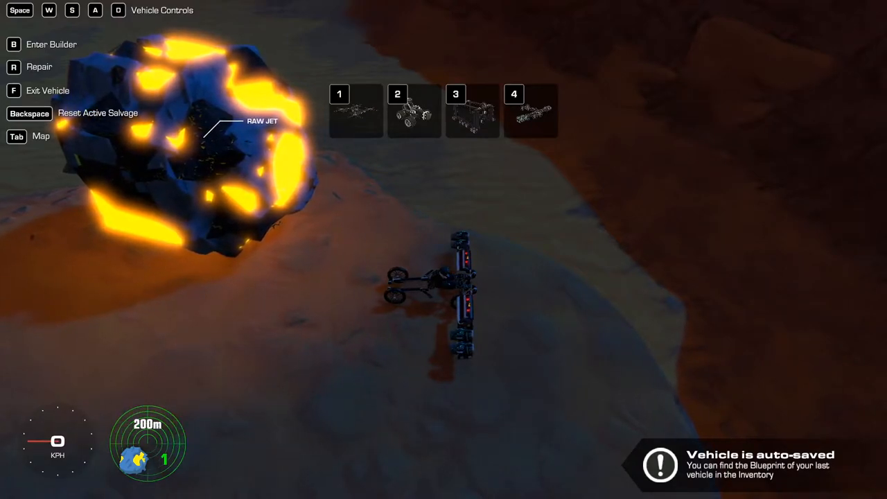
pyautogui.press('r')
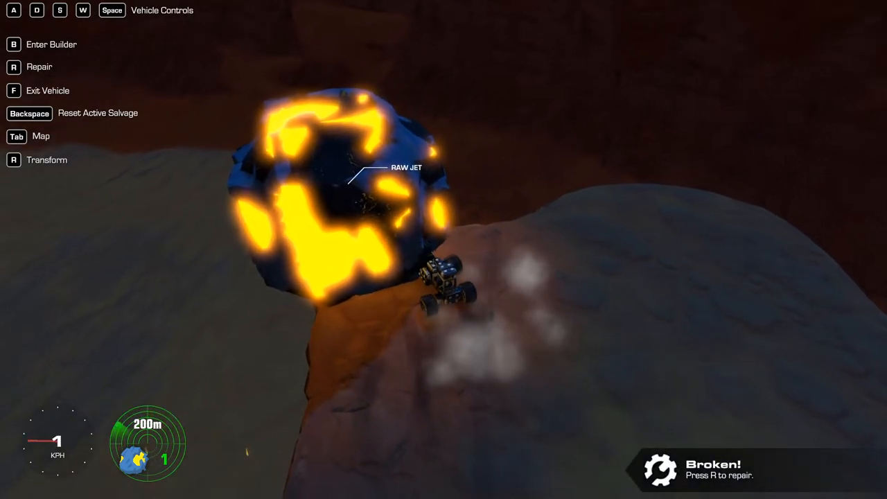
pyautogui.press('r')
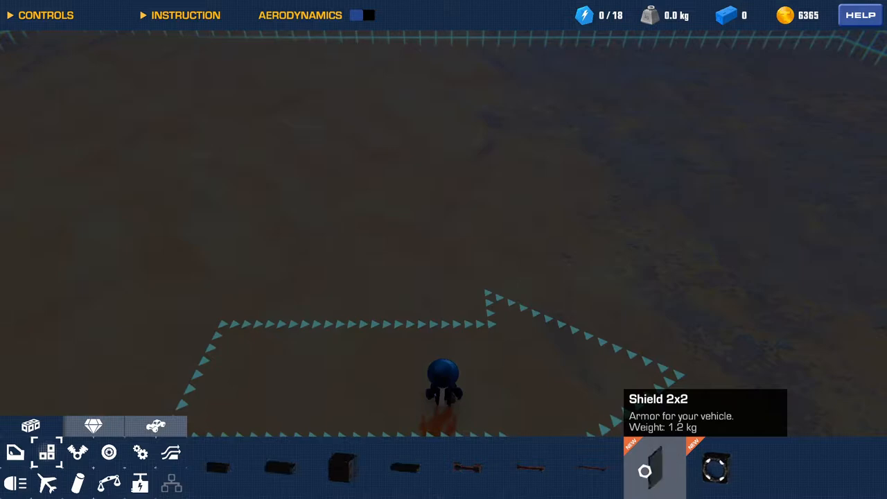
pyautogui.moveTo(405, 469)
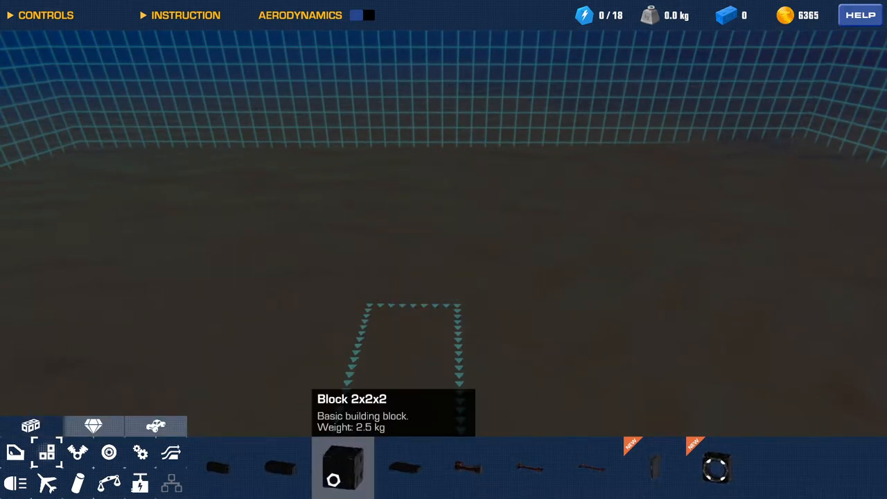
# Place black frame blocks to form the tall wheeled frame
pyautogui.click(341, 466)
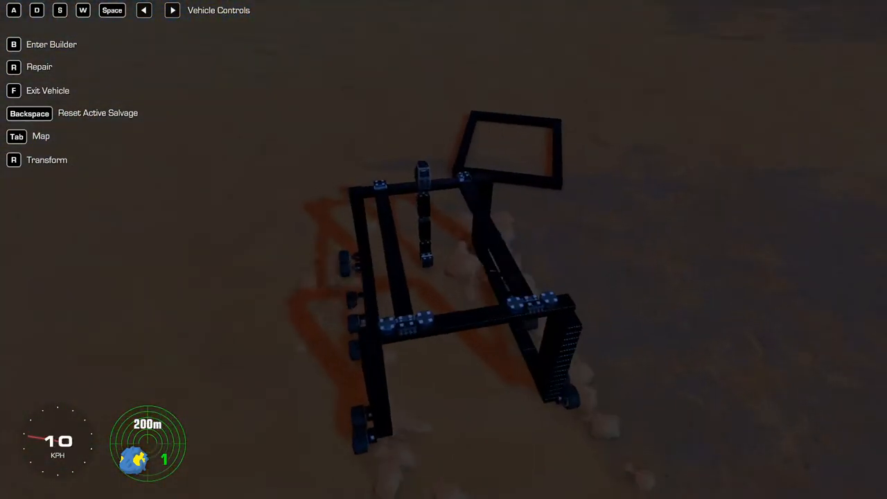
# Drive the frame into the RAW JET salvage, then return to the builder
pyautogui.press('W')
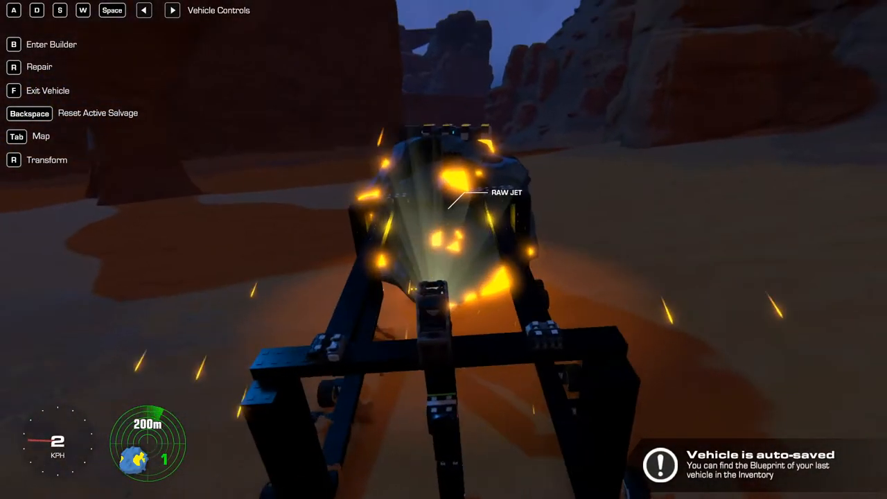
pyautogui.press('b')
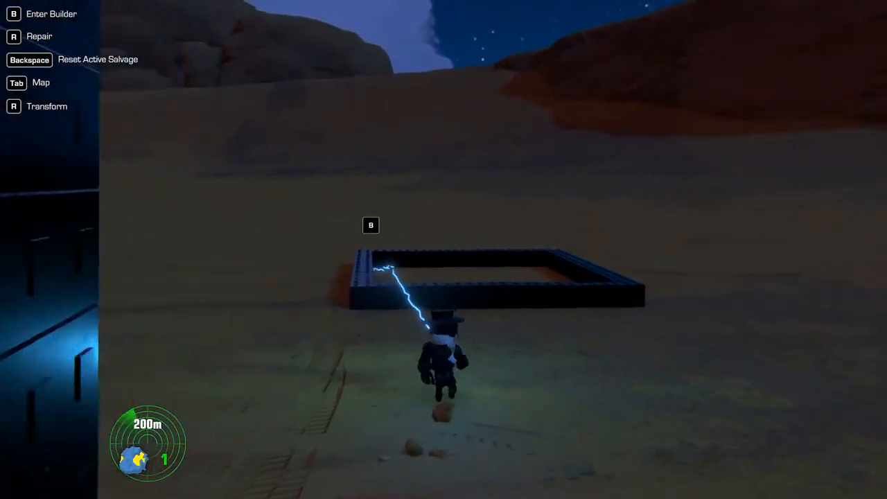
# Leave the builder with the tall frame and drive it forward again
pyautogui.press('b')
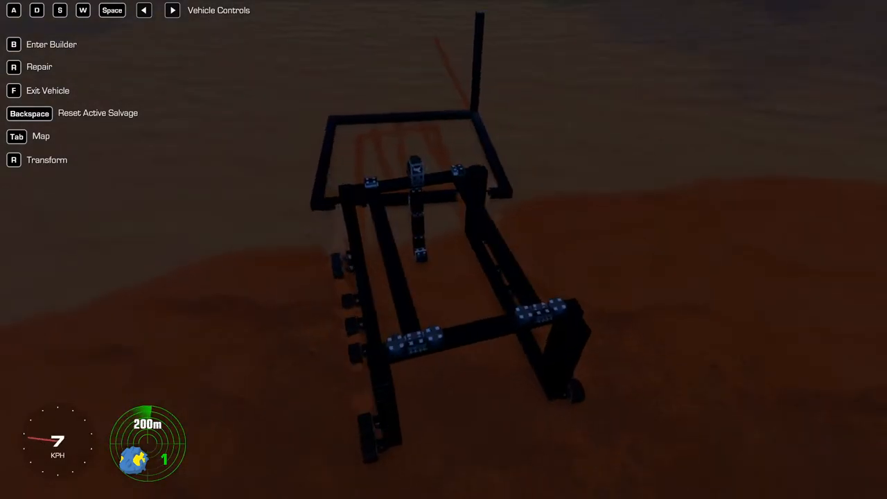
pyautogui.press('w')
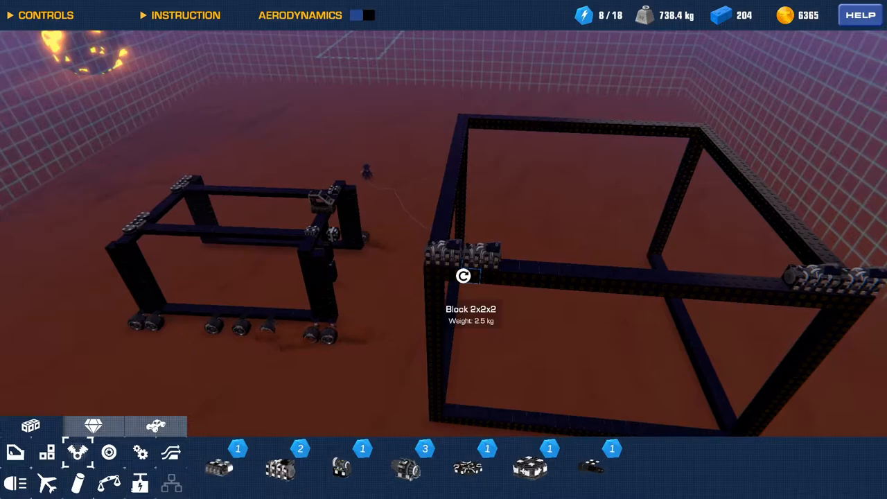
# Fit a RAW Engine and attach suspension springs at the frame's bottom corners
pyautogui.click(280, 466)
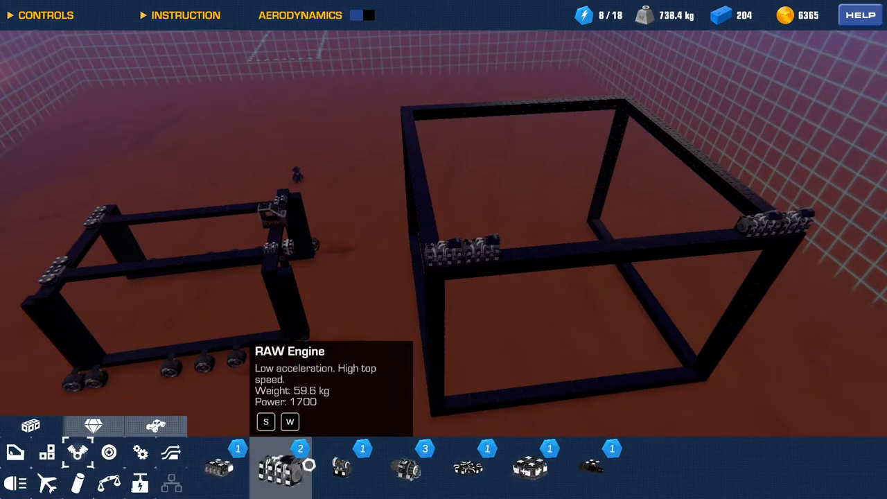
pyautogui.click(47, 452)
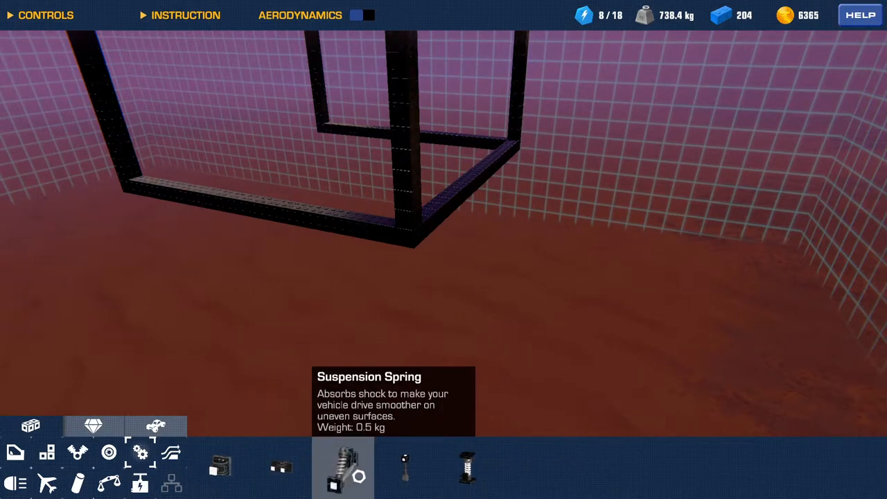
pyautogui.click(395, 235)
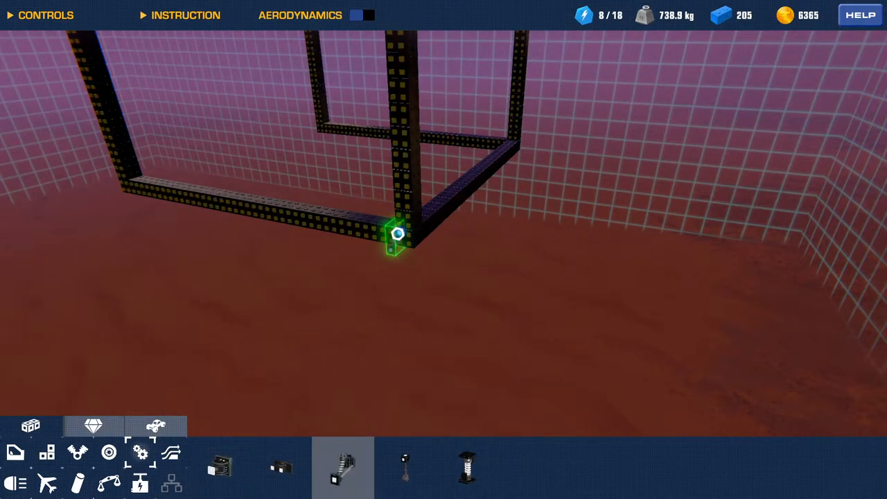
pyautogui.click(391, 238)
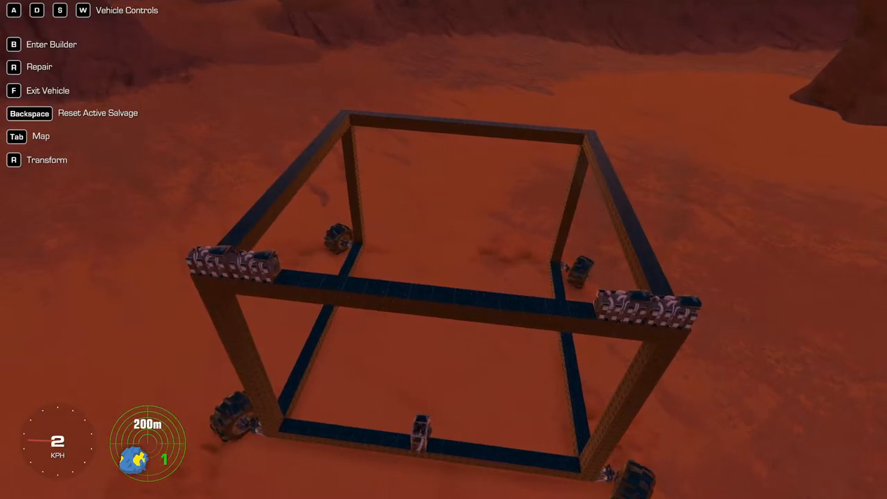
# Drive the wheeled tall frame forward across the sand, steering as it goes
pyautogui.press('W')
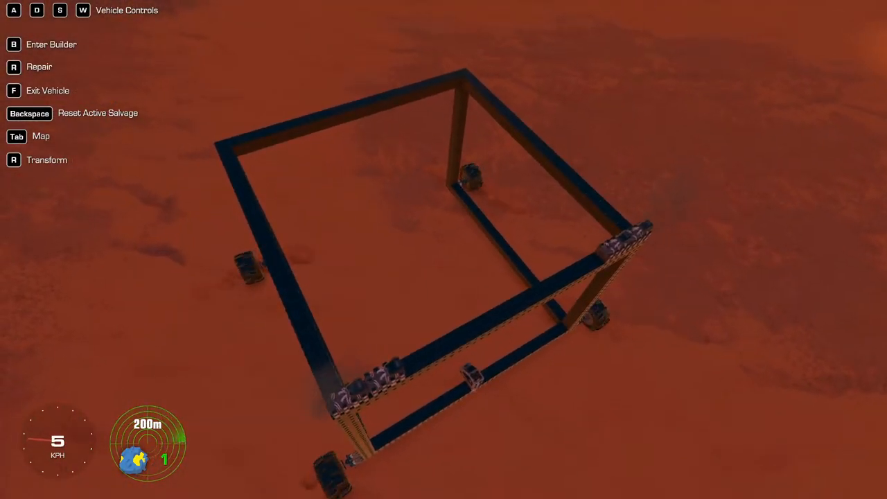
pyautogui.press('w')
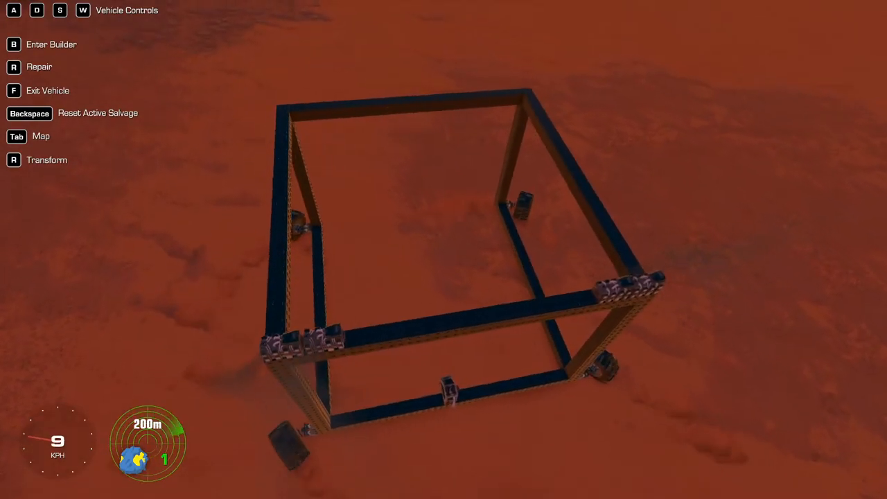
pyautogui.press('w')
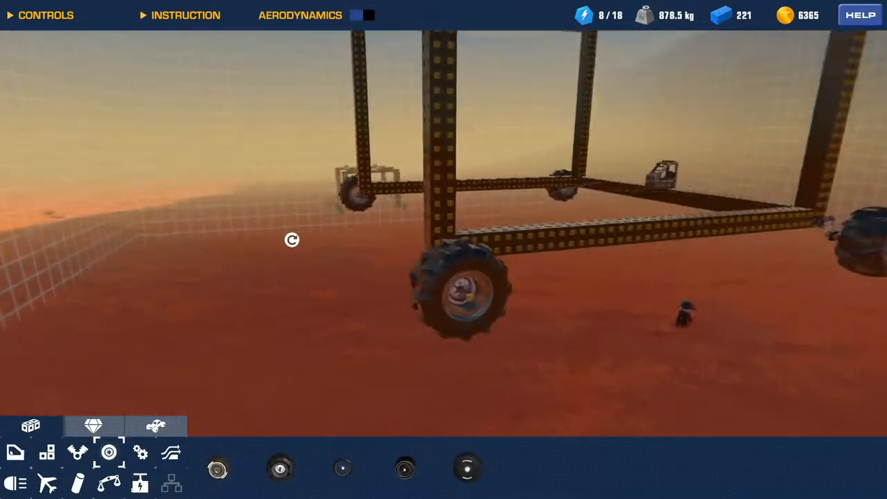
pyautogui.moveTo(78, 482)
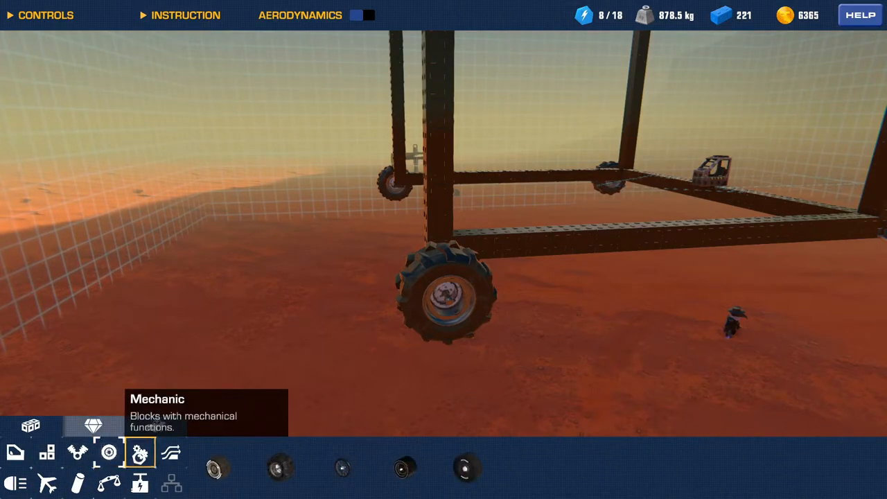
# Browse the Mechanic category while fitting large off-road wheels to the frame
pyautogui.click(155, 425)
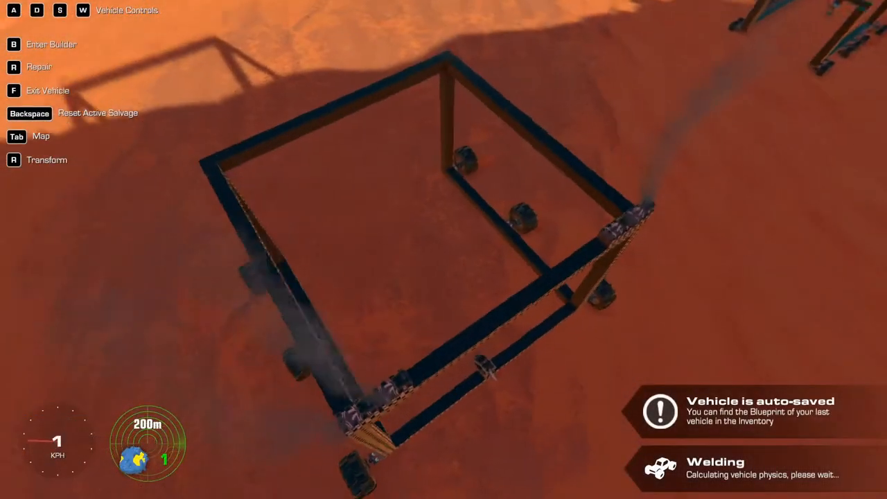
# Drive the big-wheeled frame forward across the dunes
pyautogui.press('w')
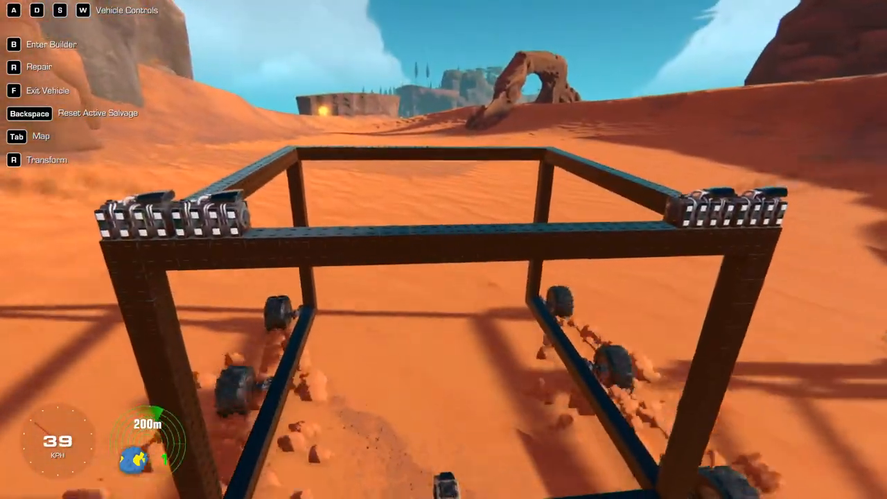
pyautogui.moveTo(443, 250)
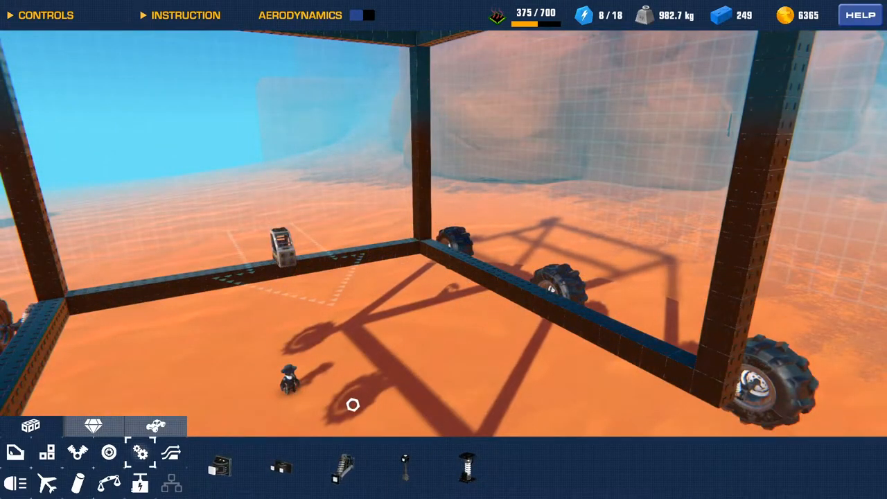
# Browse Frame and Mechanic parts, then pick a Mini-Thruster from Propulsion for the frame
pyautogui.click(47, 452)
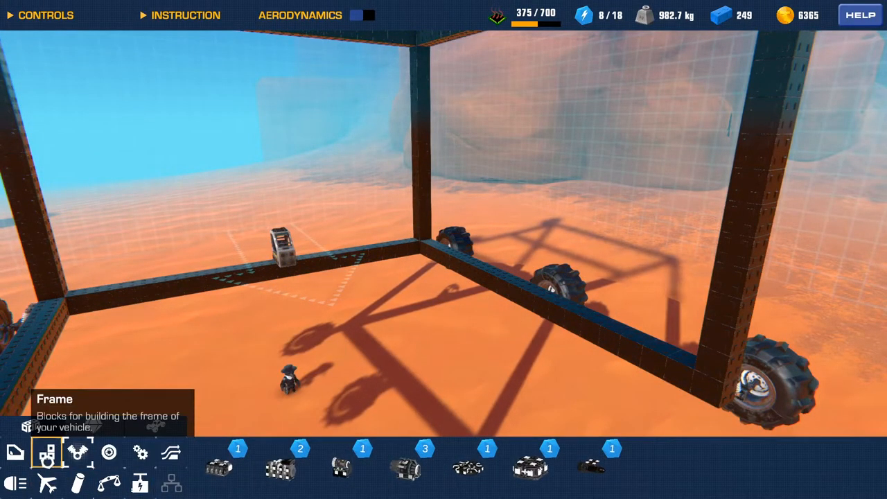
pyautogui.click(140, 452)
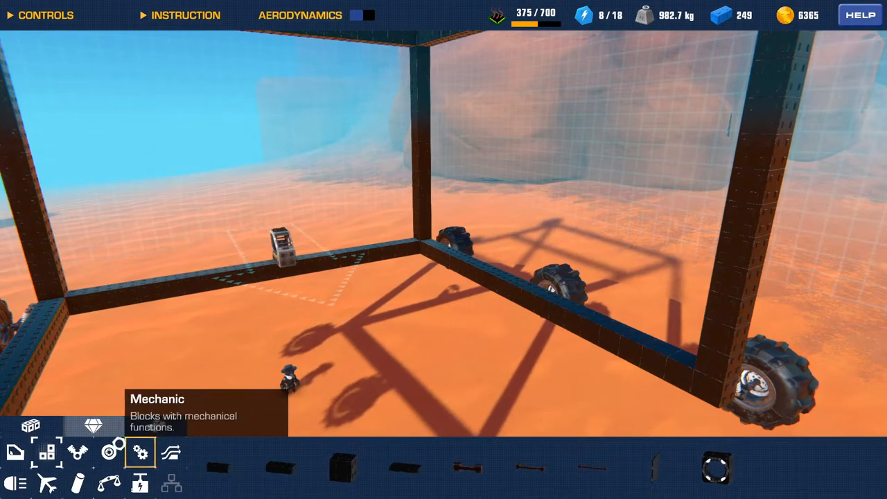
pyautogui.click(155, 426)
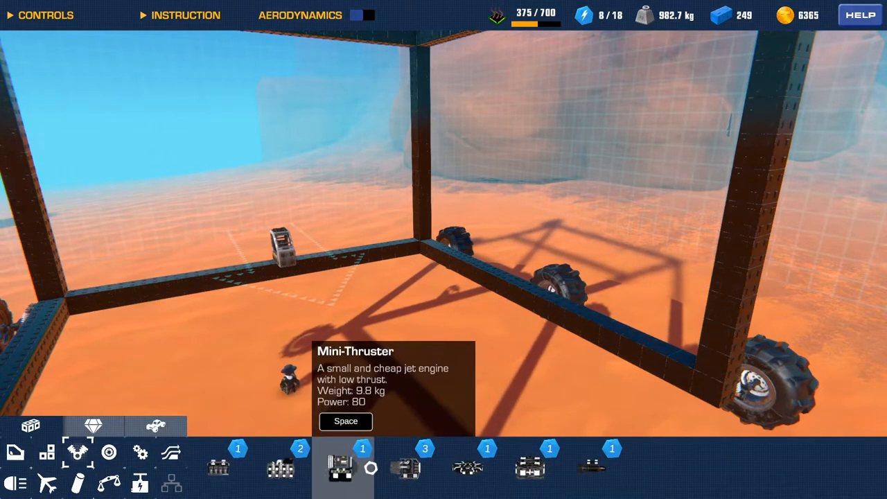
pyautogui.click(155, 426)
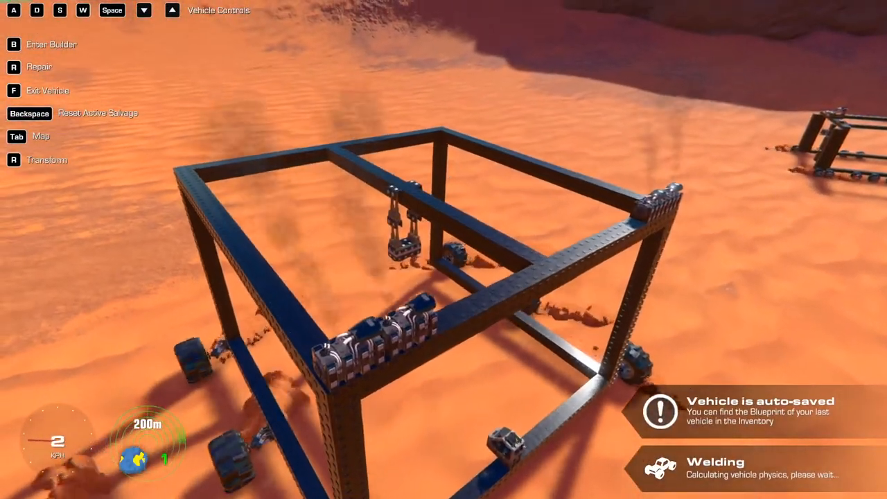
# Drive and thrust across the dunes until the frame straddles the glowing Raw Jet salvage
pyautogui.press('w')
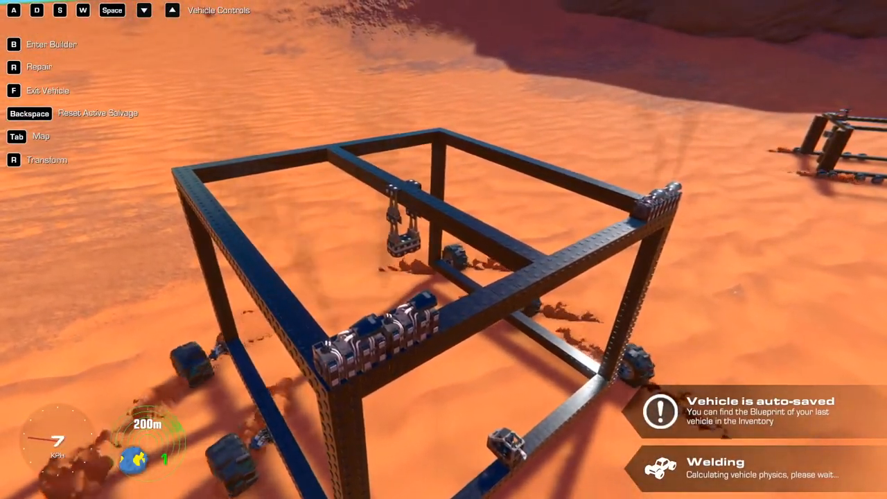
pyautogui.press('w')
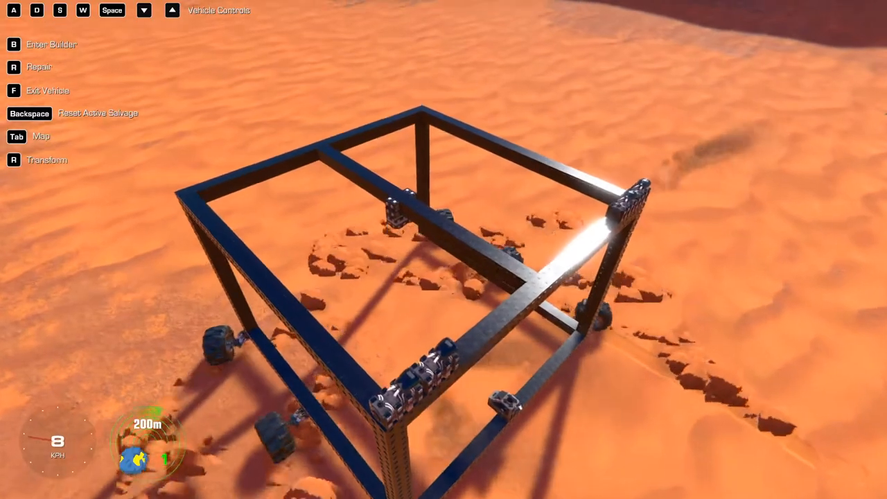
pyautogui.press('W')
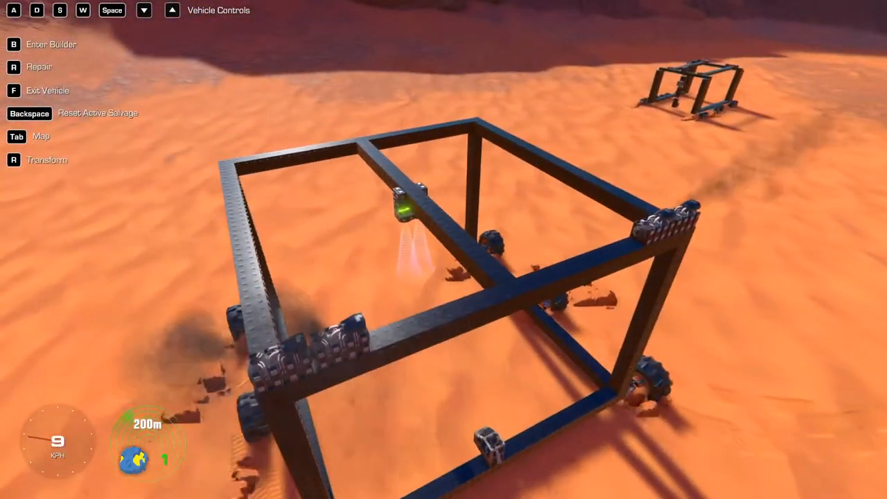
pyautogui.press('w')
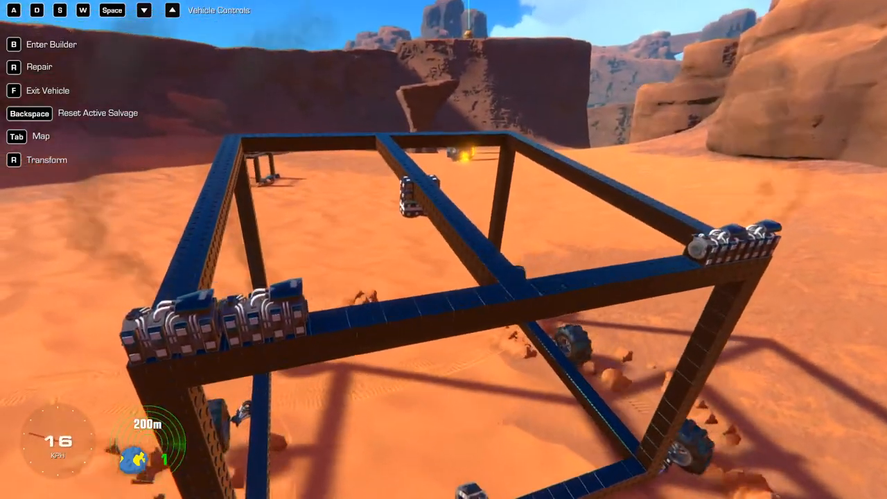
pyautogui.press('w')
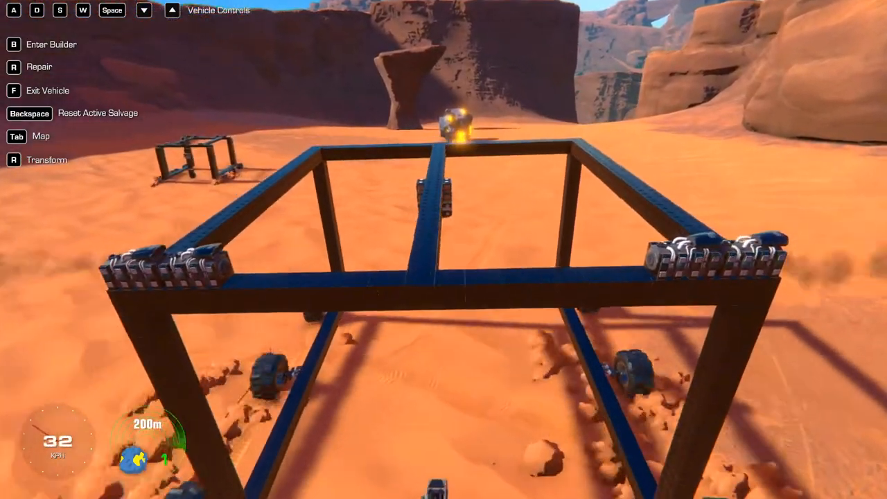
pyautogui.press('w')
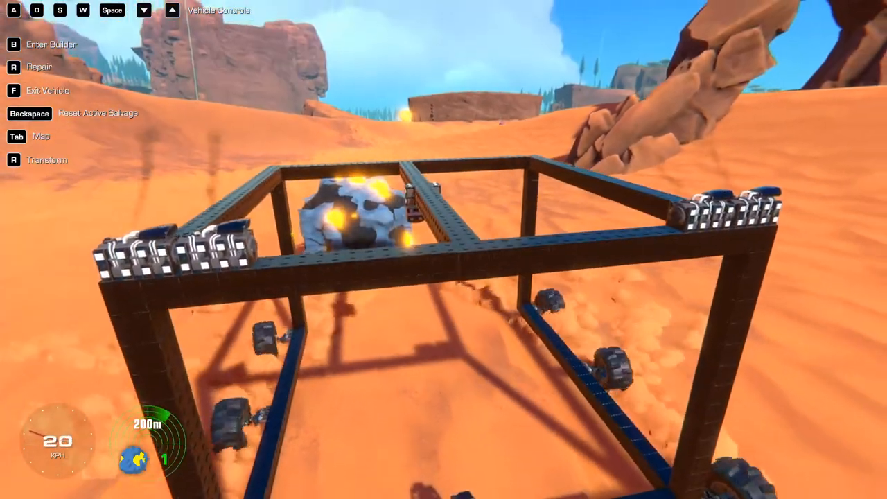
# Rebuild the frame with a longer row of mini-thrusters and re-save it beside the salvage
pyautogui.press('b')
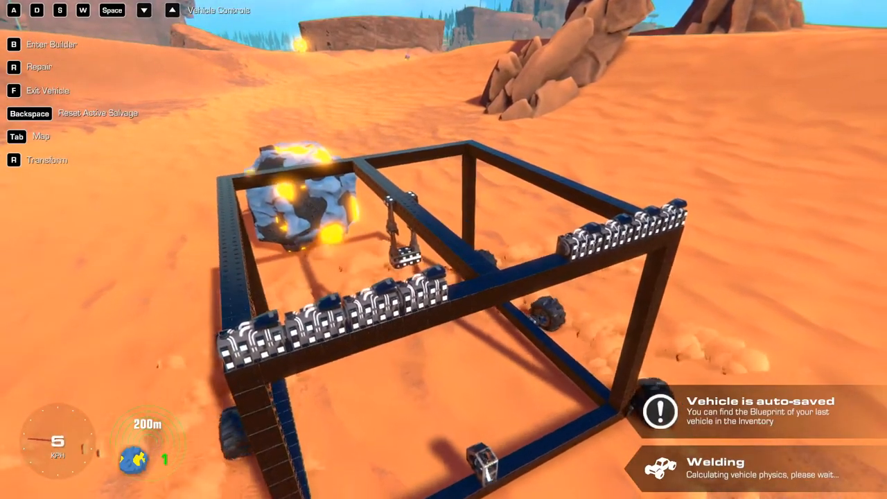
# Drive forward so the Raw Jet salvage sits inside the frame between the wheels
pyautogui.press('w')
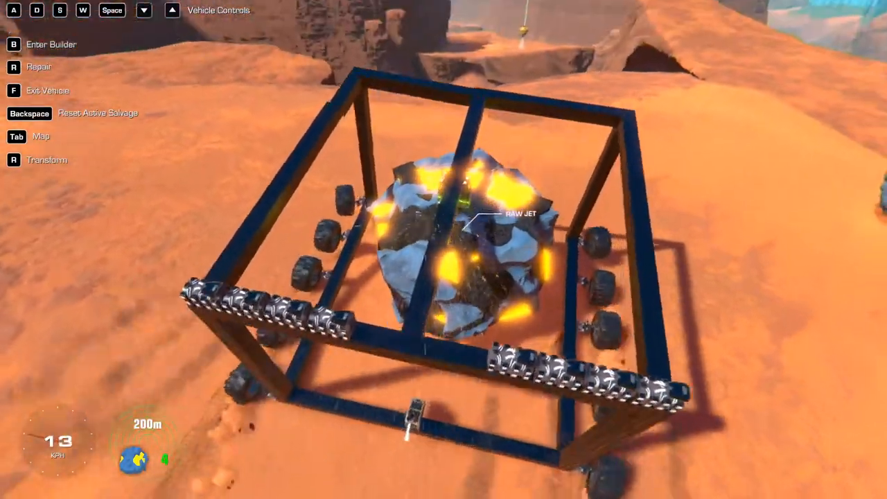
# Haul the salvage through the canyon until it slips out behind the frame
pyautogui.press('W')
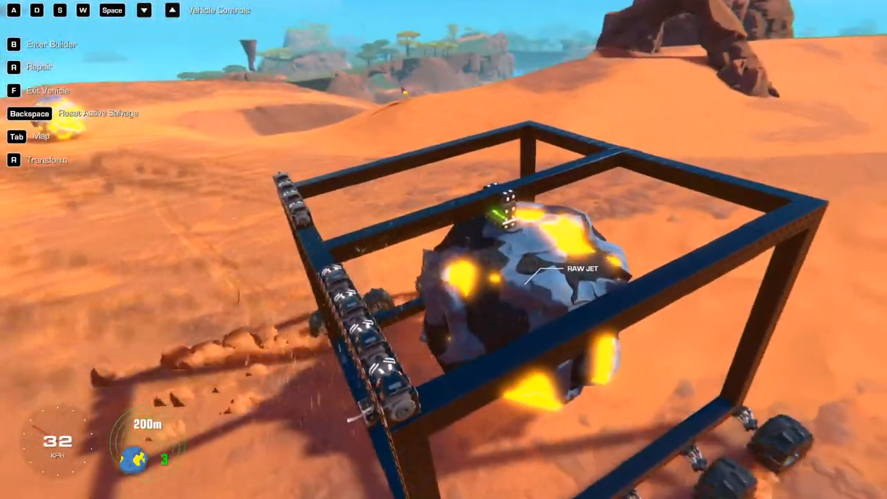
pyautogui.press('w')
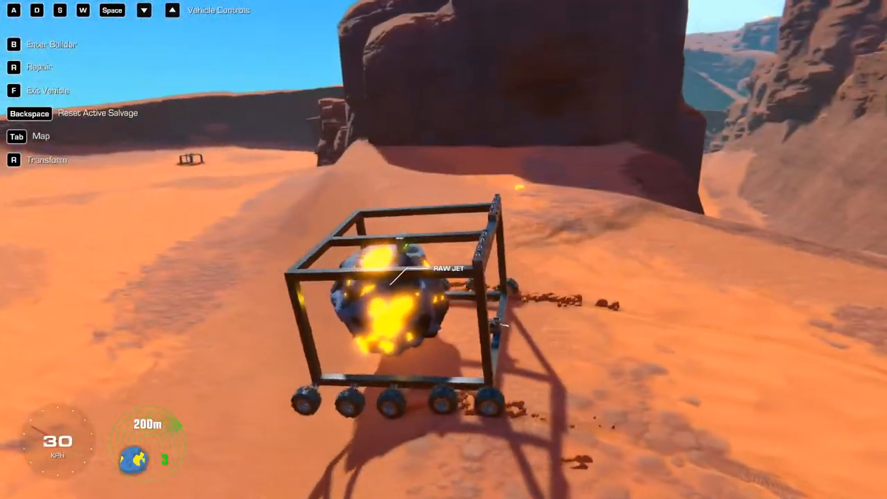
pyautogui.press('w')
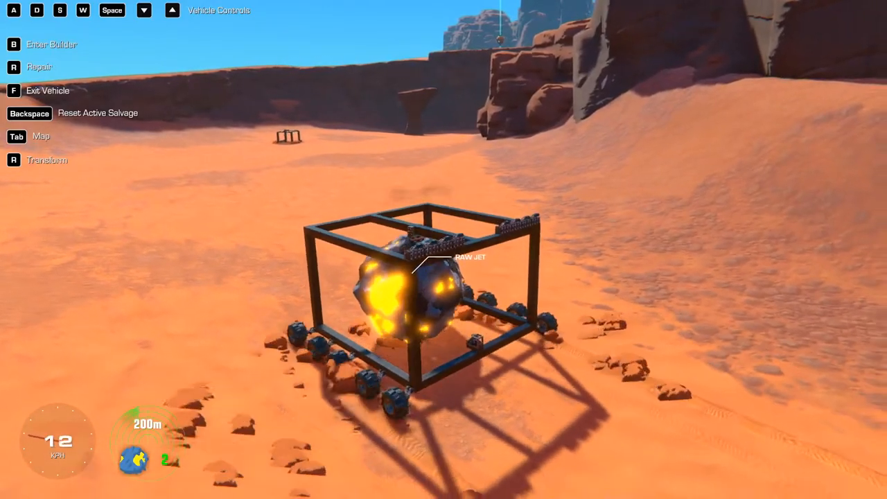
pyautogui.press('W')
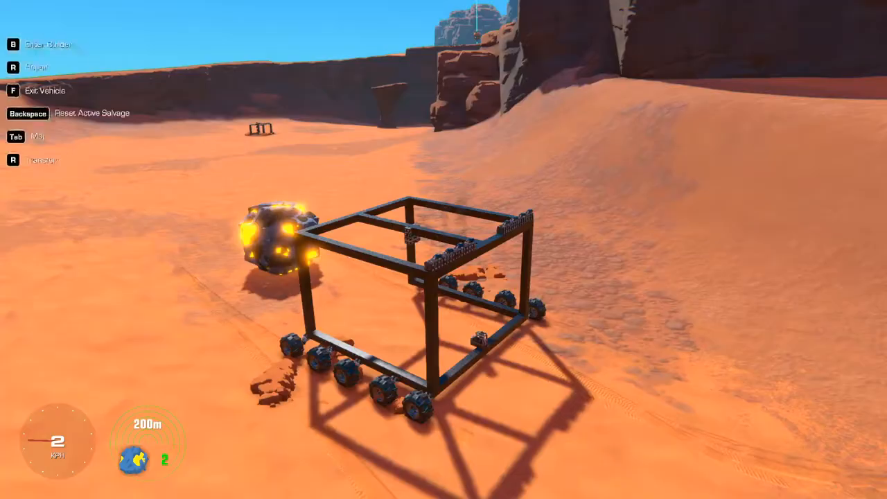
# Leave the flattened tow frame and stand on foot beside the fallen Raw Jet salvage
pyautogui.press('b')
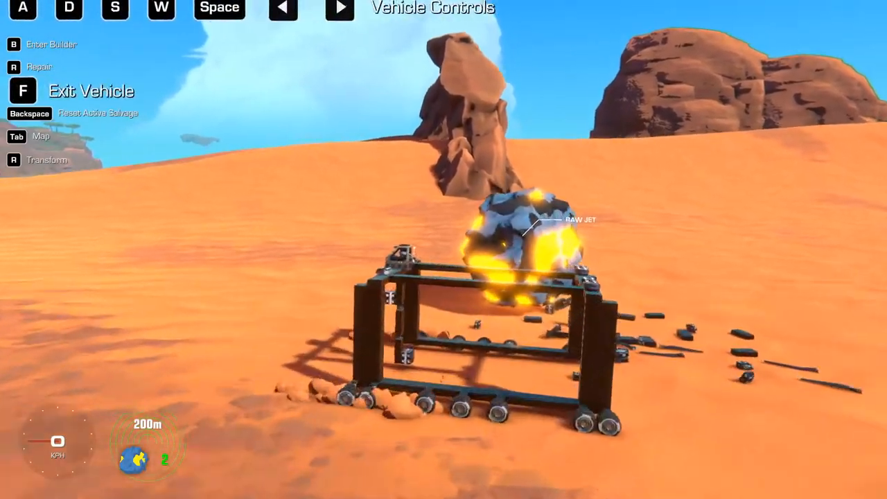
pyautogui.press('w')
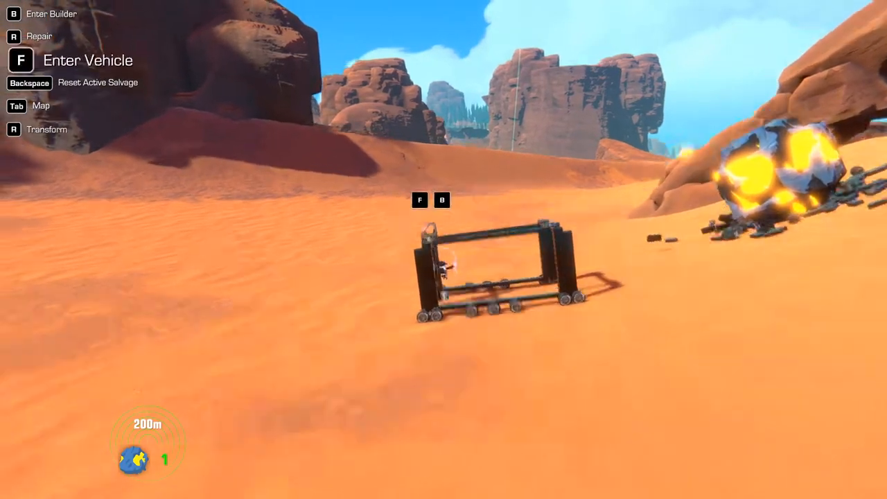
# Re-enter the frame, scoop up the salvage and roll uphill at about 18 kph
pyautogui.press('f')
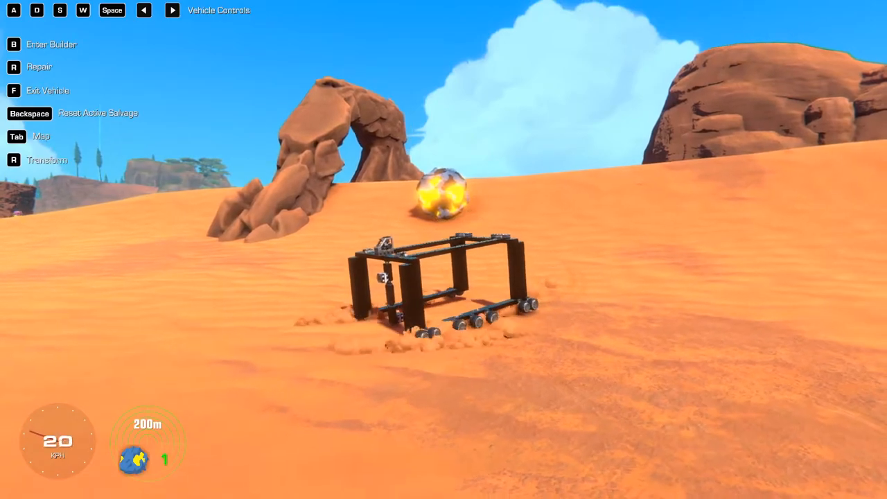
pyautogui.press('f')
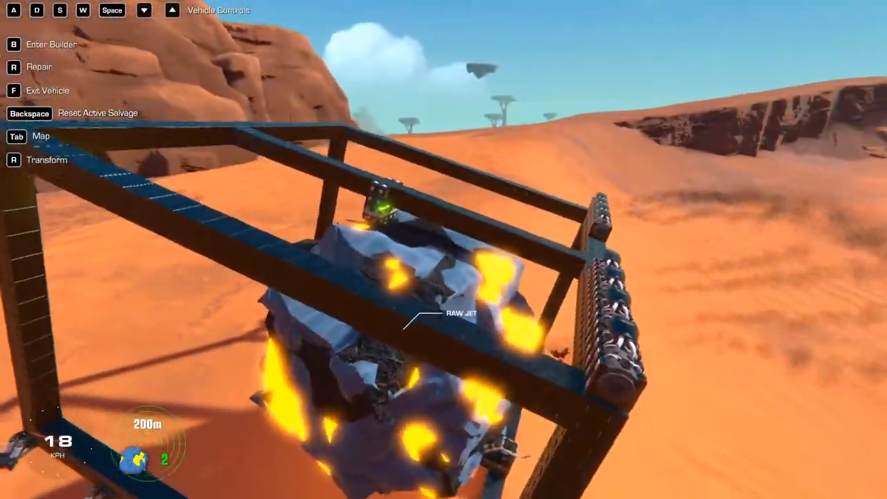
# Drive the wide frame across the dunes until it tips sideways near the salvage drop-off
pyautogui.press('W')
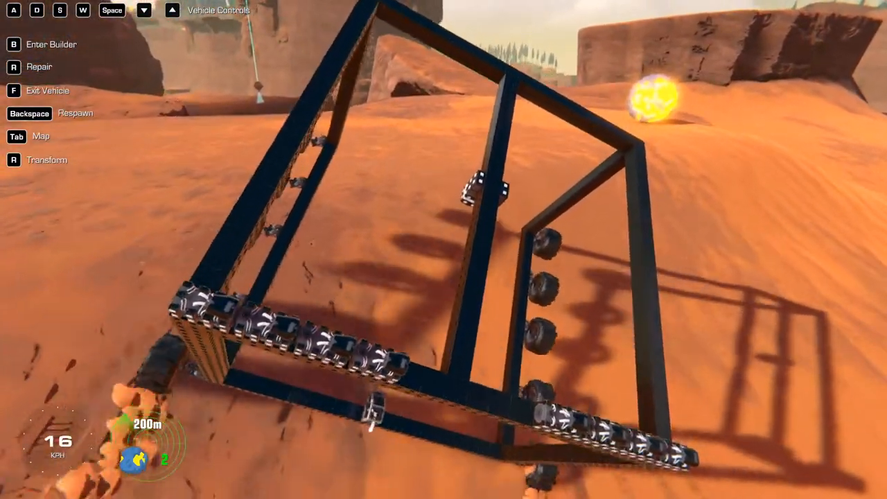
pyautogui.press('w')
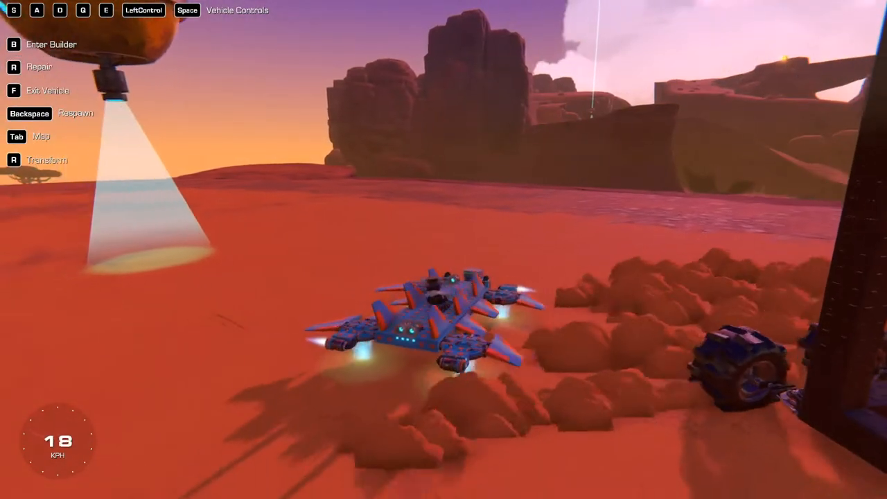
# Leave the hovercraft, walk back to the cube frame and reopen its builder
pyautogui.press('b')
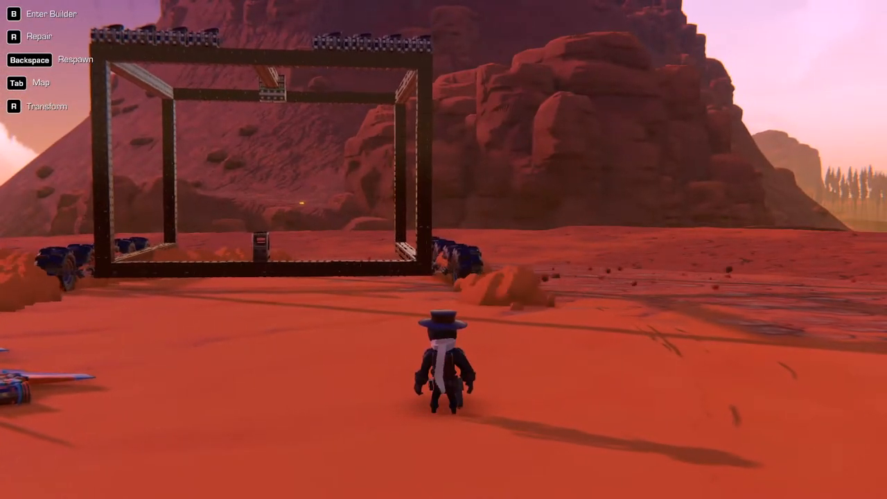
pyautogui.press('w')
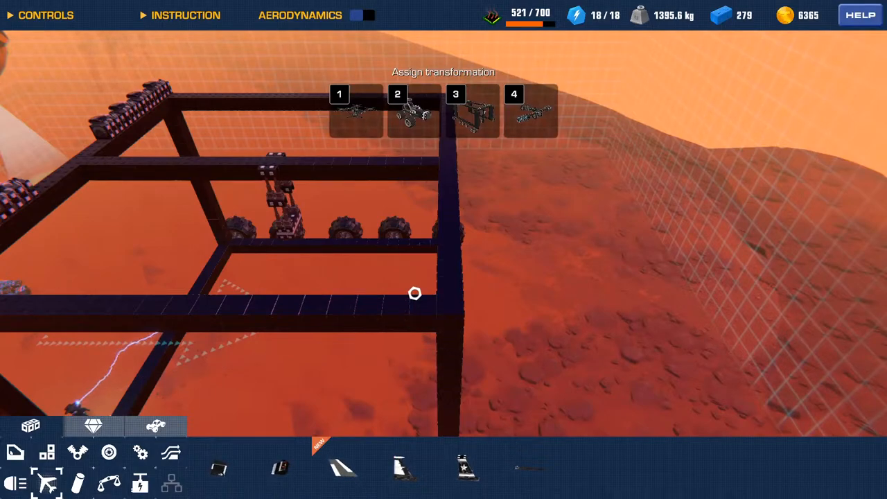
pyautogui.moveTo(506, 291)
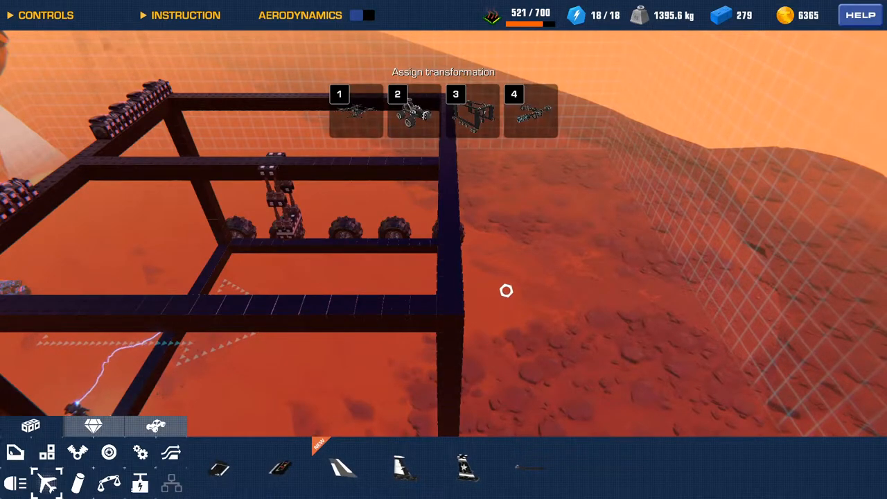